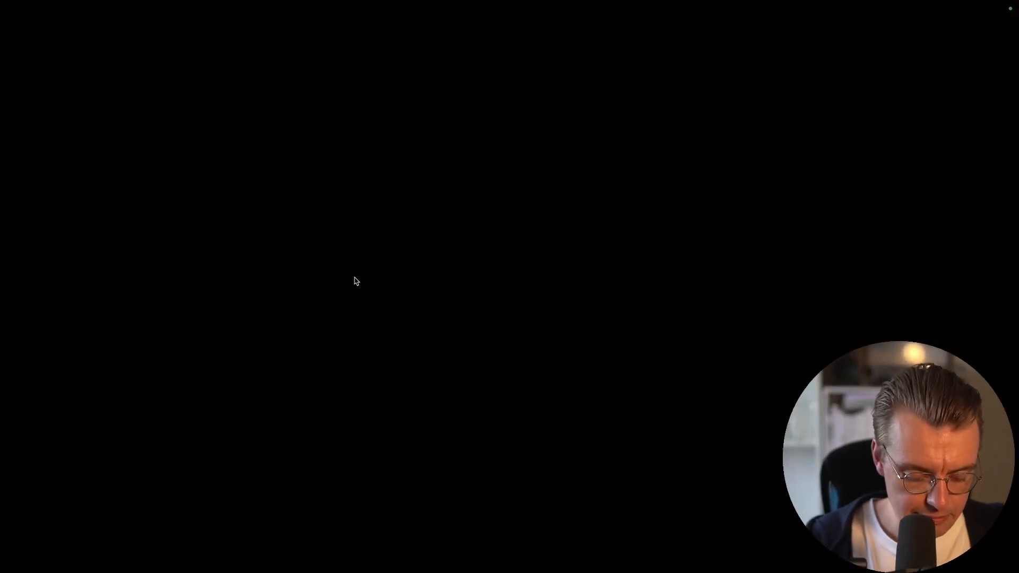
Step: Sketch the box for service A on the left of the canvas
drag(78, 234, 195, 312)
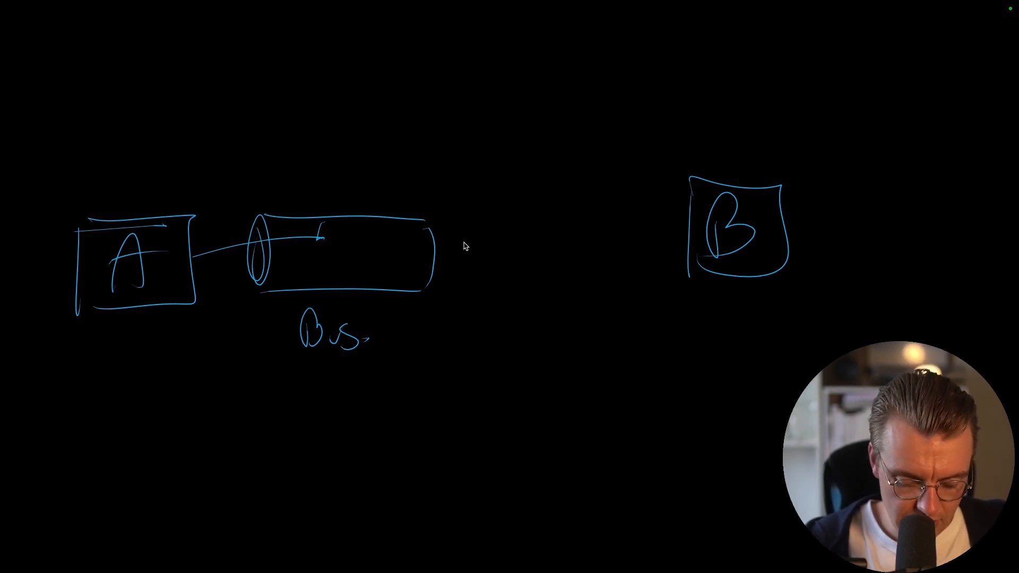
mouse_move(550, 203)
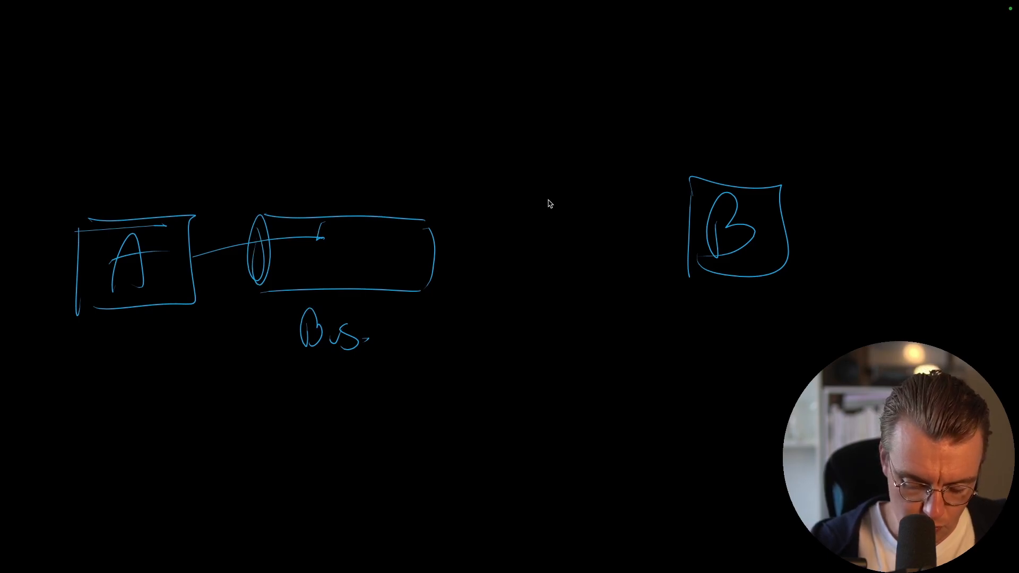
Step: Draw a queue cylinder labelled Q with an arrow from B into it
drag(527, 189, 585, 296)
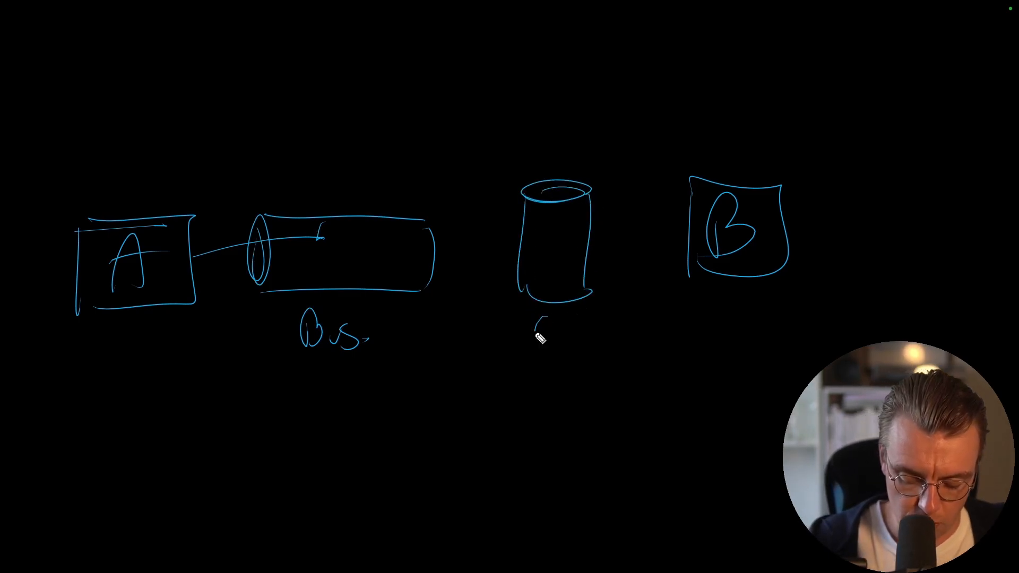
drag(540, 331, 559, 357)
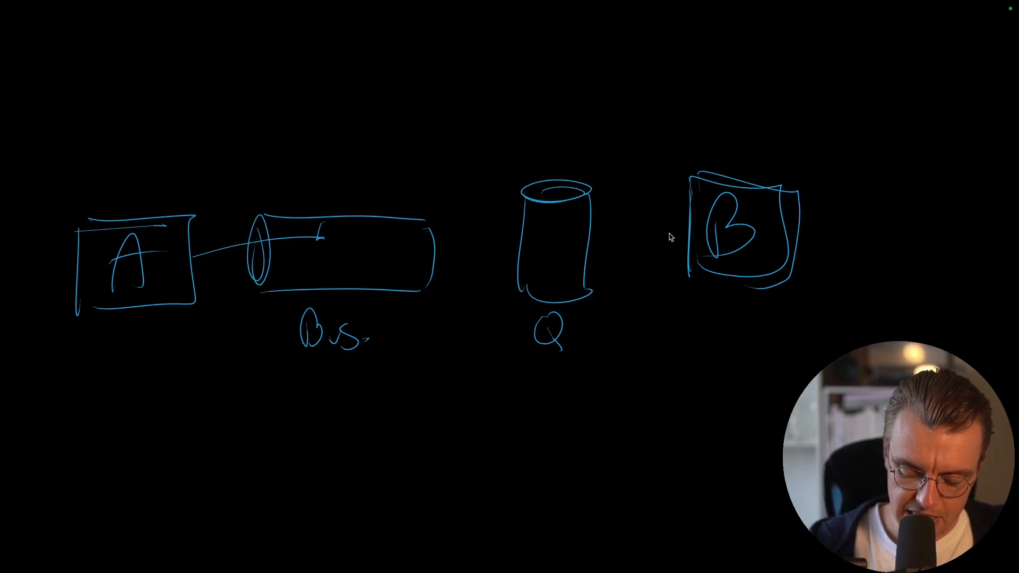
drag(686, 235, 599, 250)
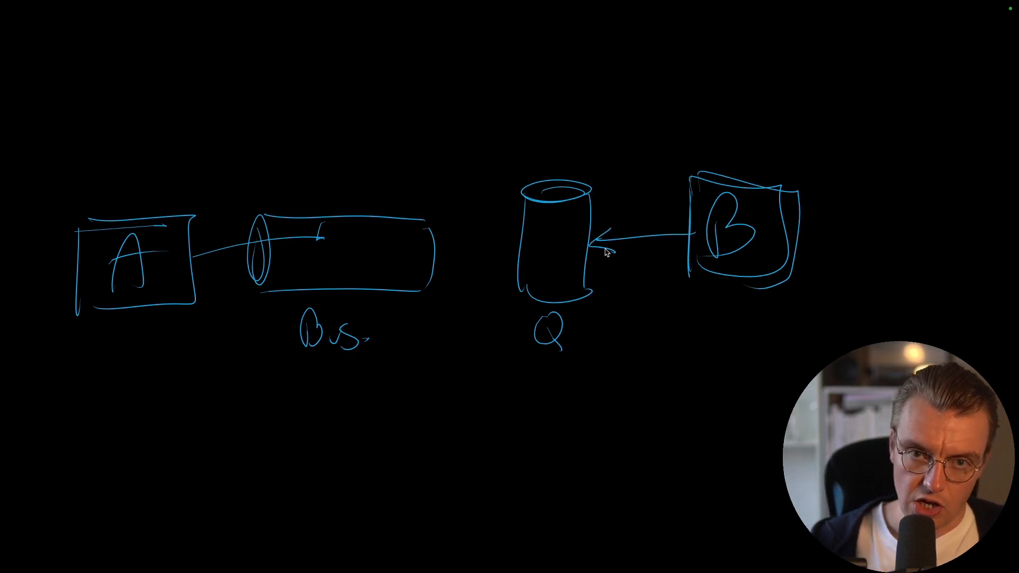
Step: Enclose Q and B in a boundary and draw a yellow arrow from Q to the bus
drag(539, 88, 839, 345)
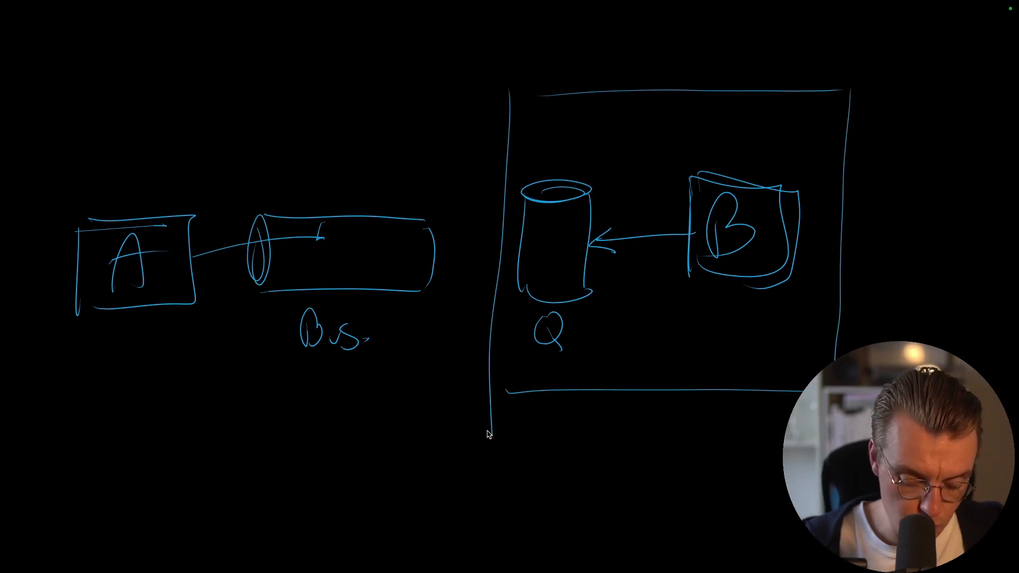
drag(526, 246, 429, 260)
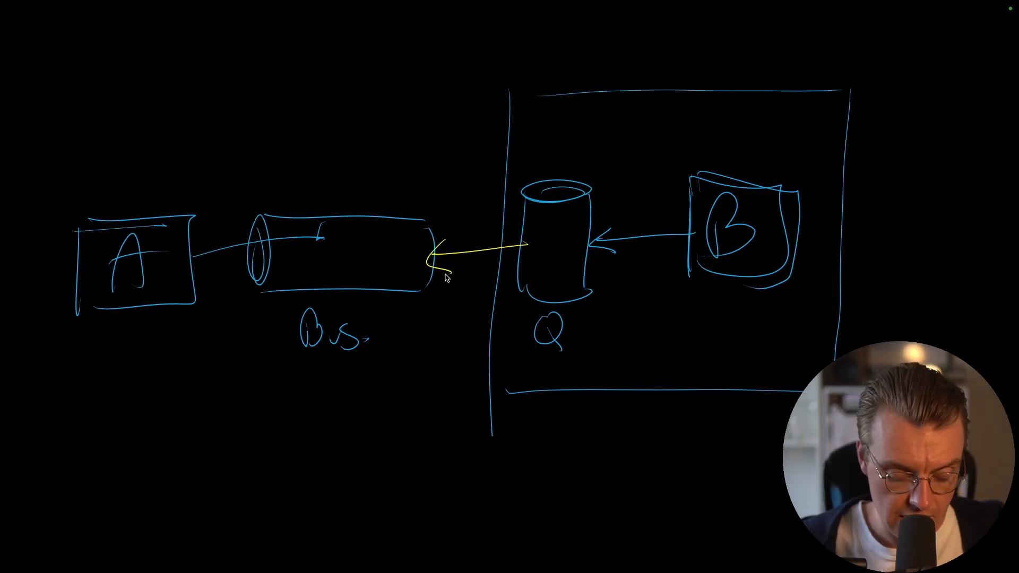
Step: Add a yellow message square inside the bus cylinder
drag(344, 266, 377, 247)
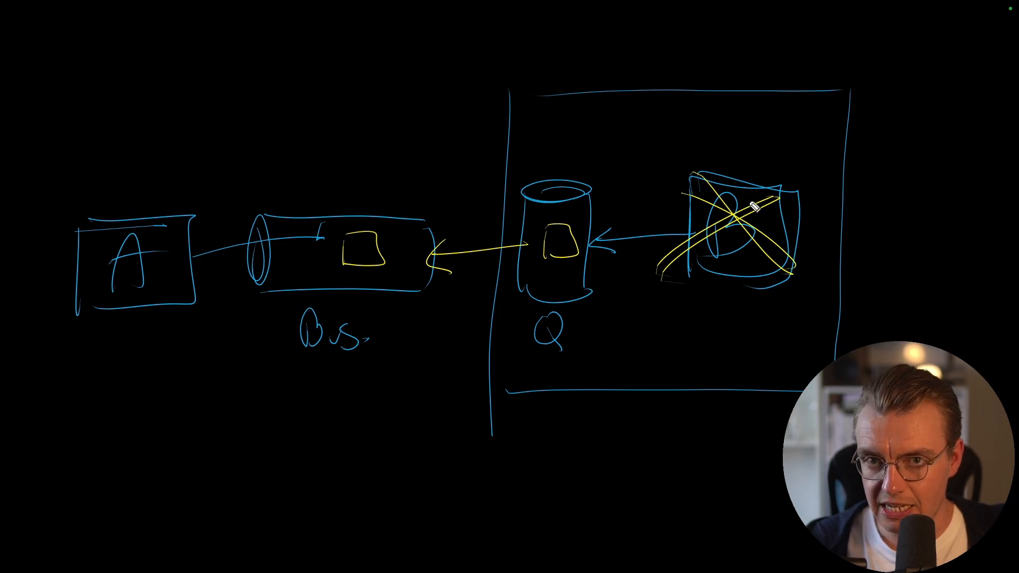
mouse_move(549, 249)
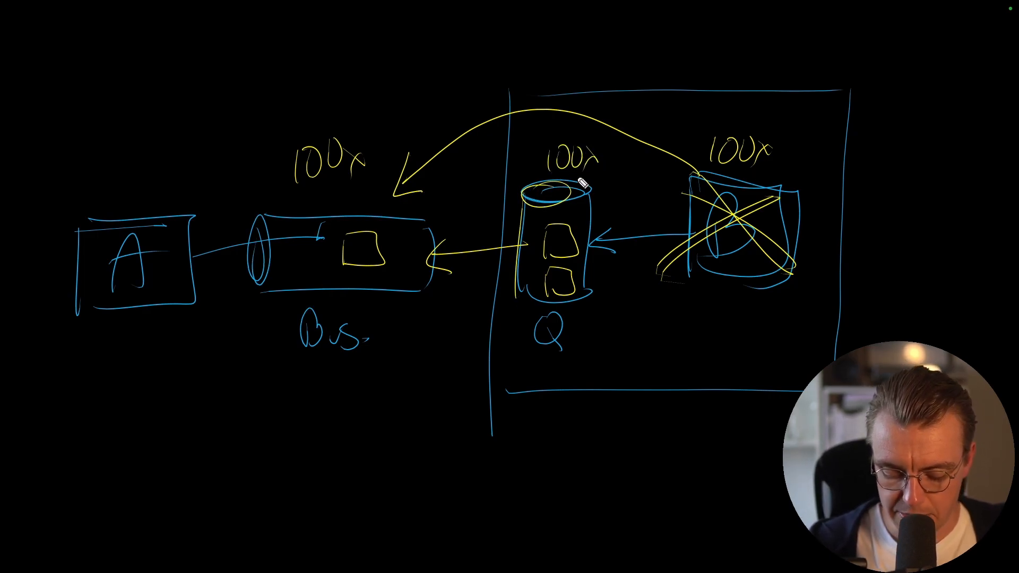
mouse_move(709, 245)
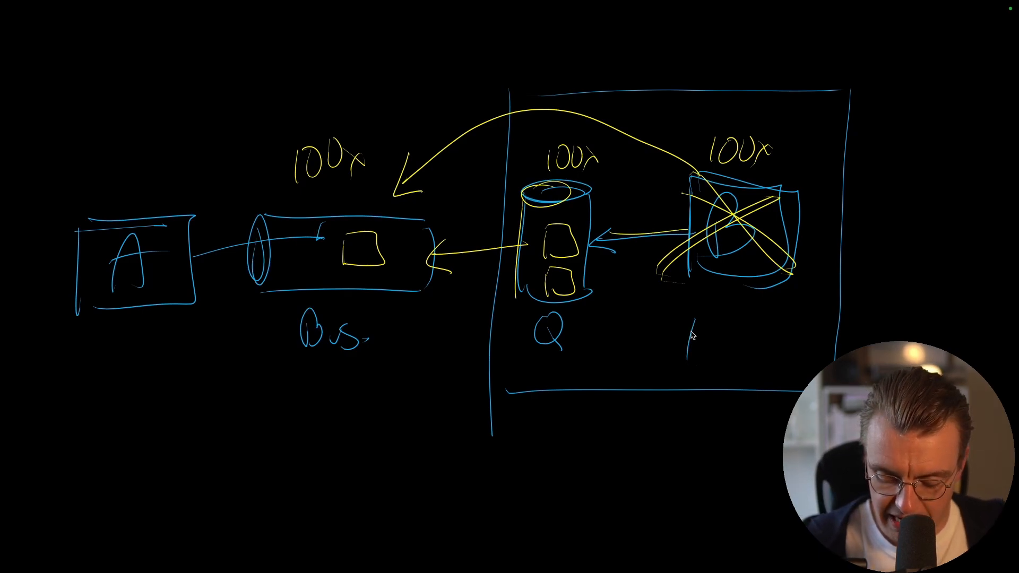
Step: Sketch an additional instance box of service B below the original
drag(611, 313, 767, 351)
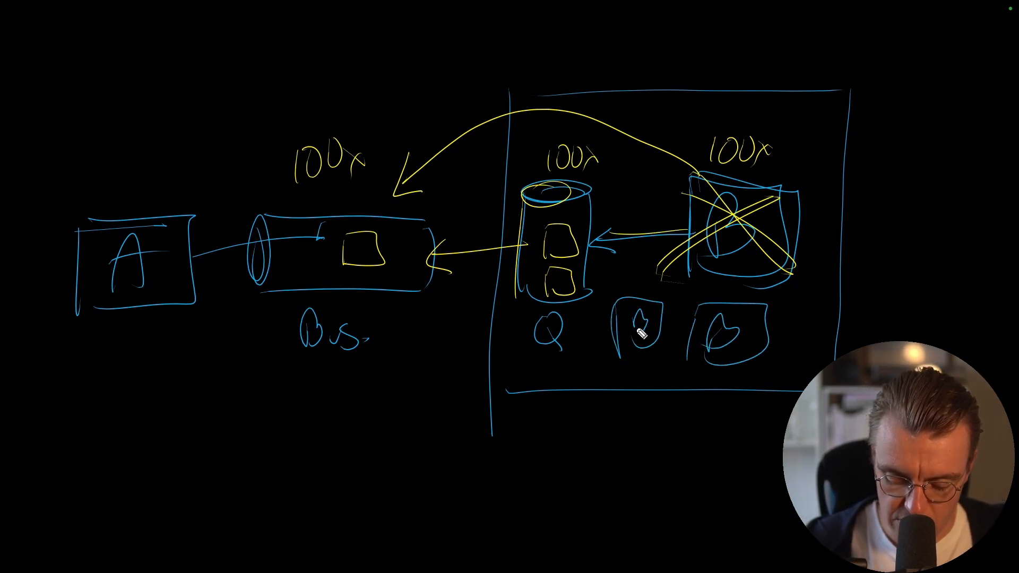